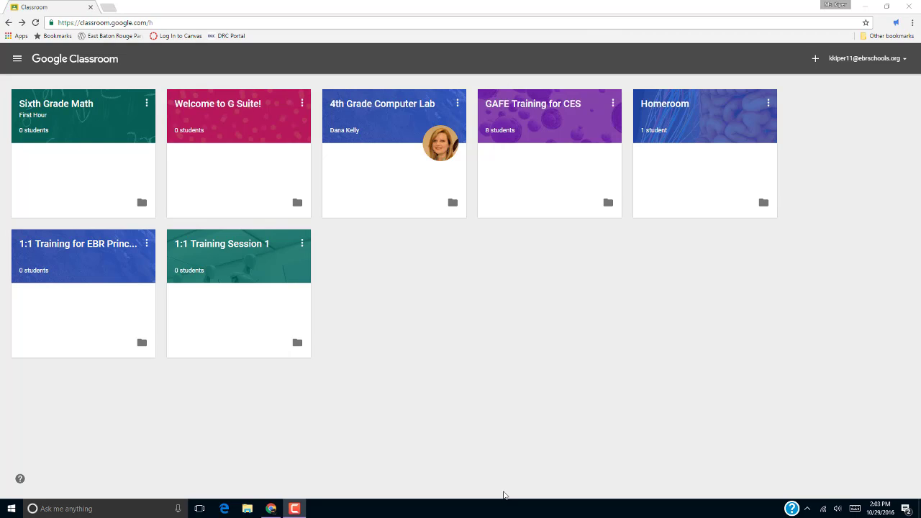
mouse_move(494, 360)
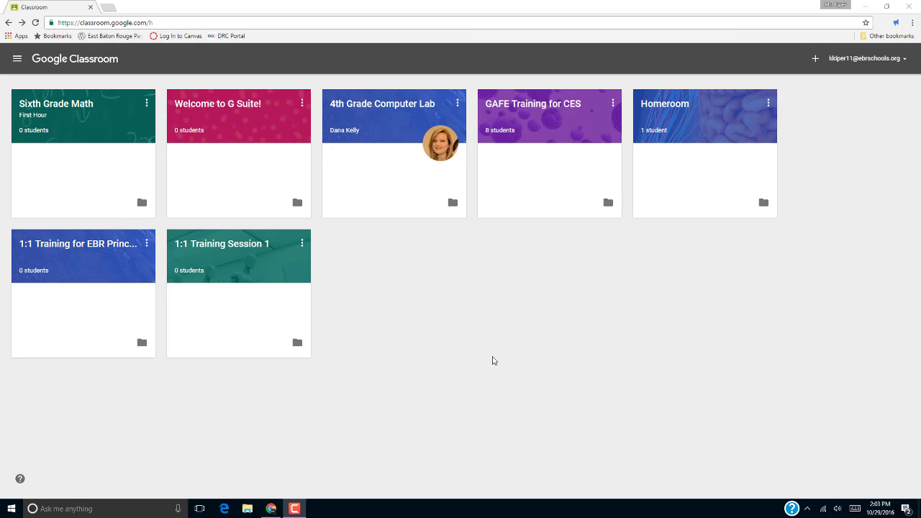
mouse_move(554, 104)
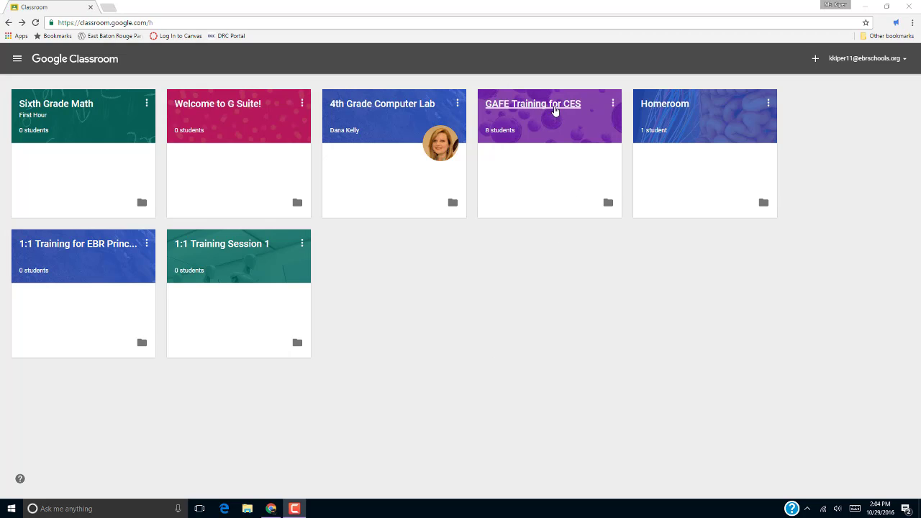
Step: Open the GAFE Training for CES class and view its student roster
click(533, 104)
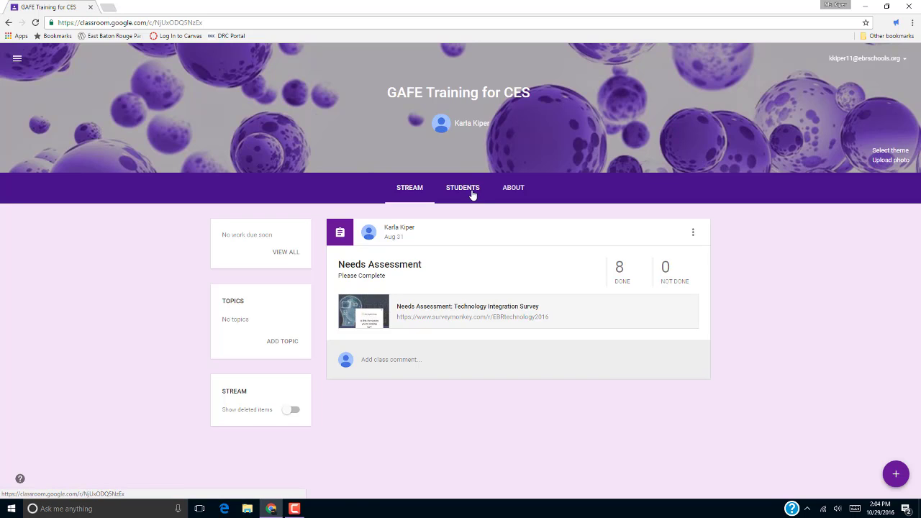
click(462, 187)
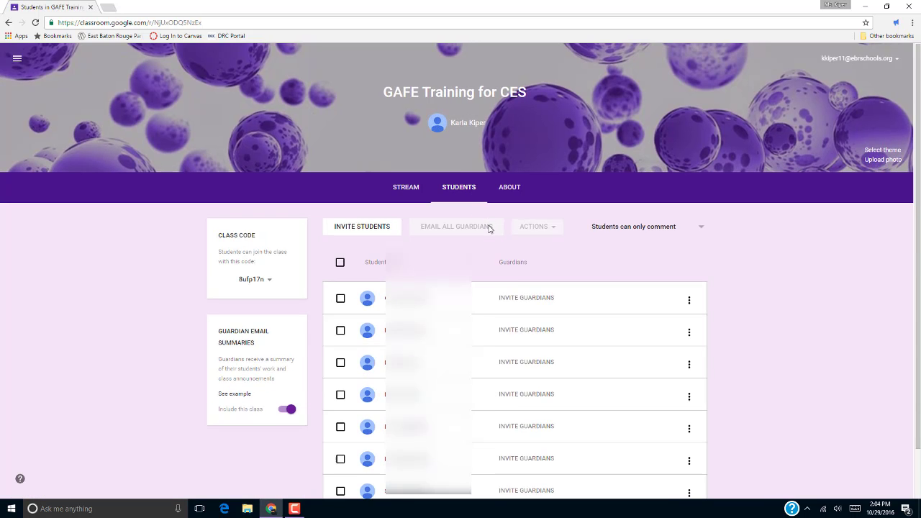
scroll(down, 3)
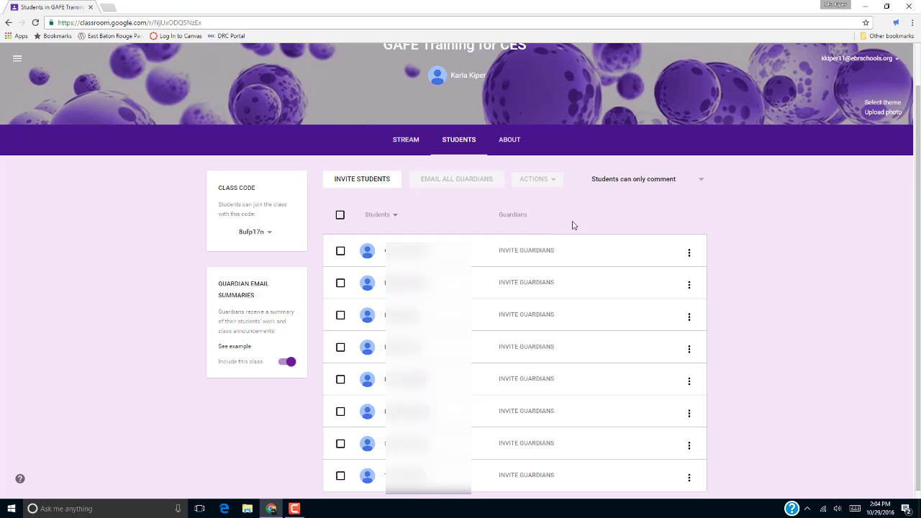
mouse_move(685, 180)
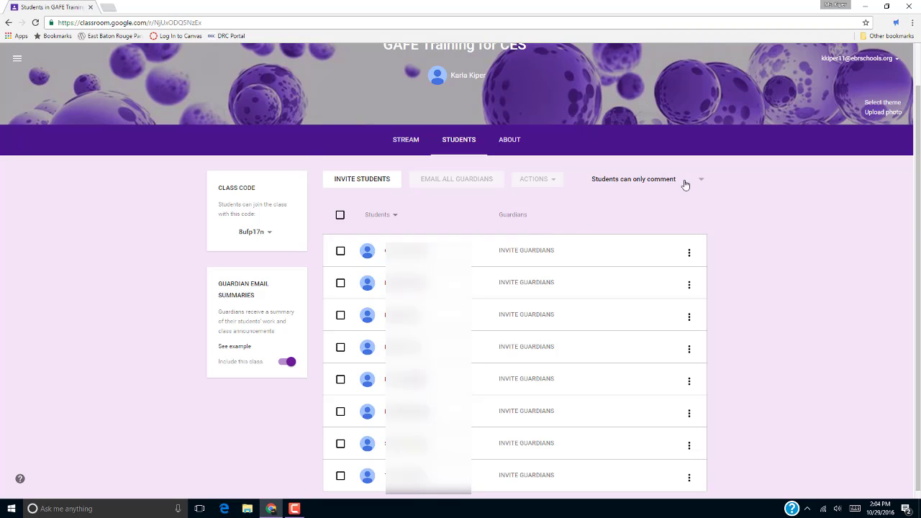
mouse_move(702, 184)
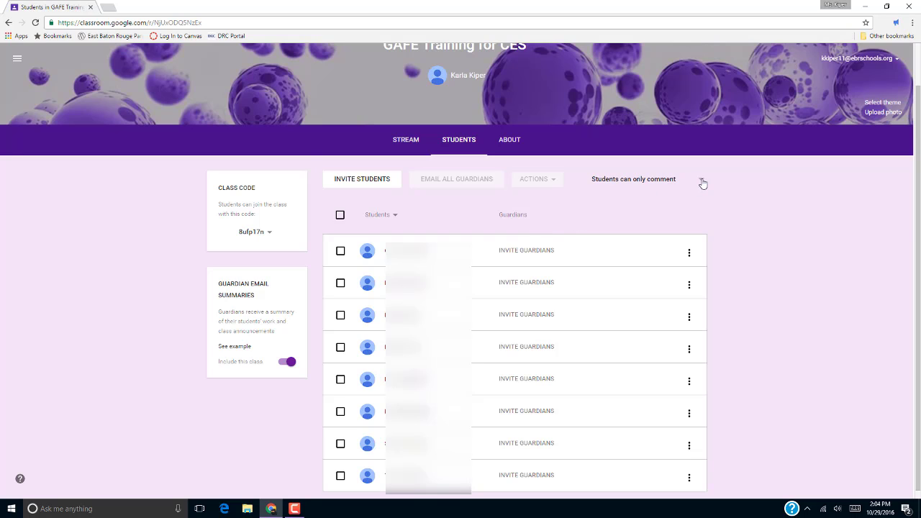
Step: Expand the 'Students can only comment' dropdown to list the posting permission options
click(703, 181)
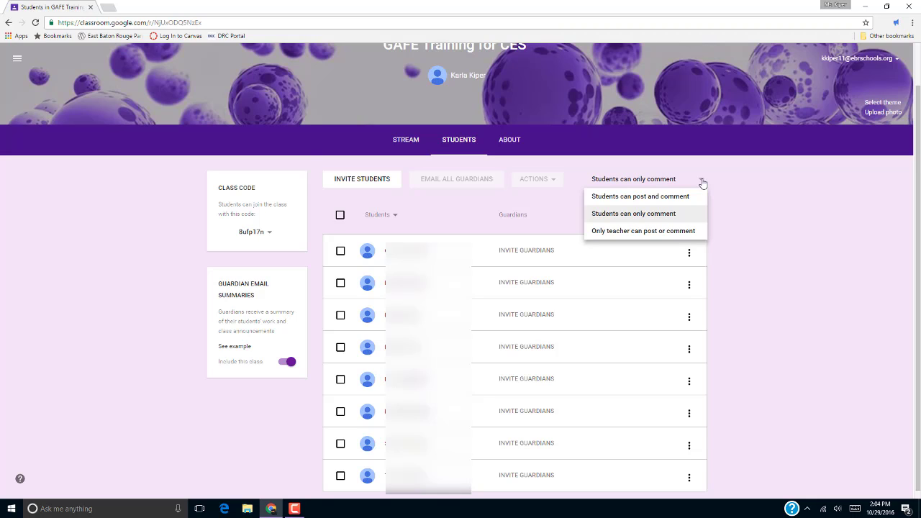
mouse_move(697, 200)
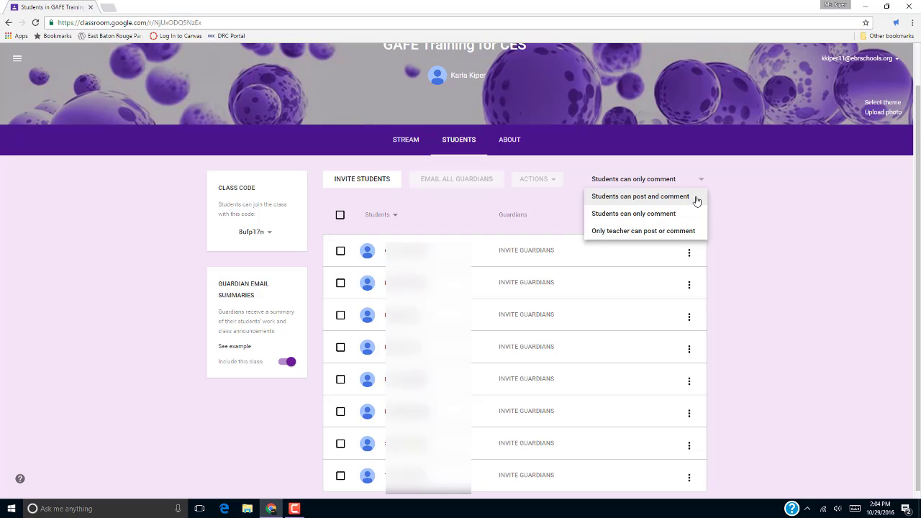
mouse_move(695, 210)
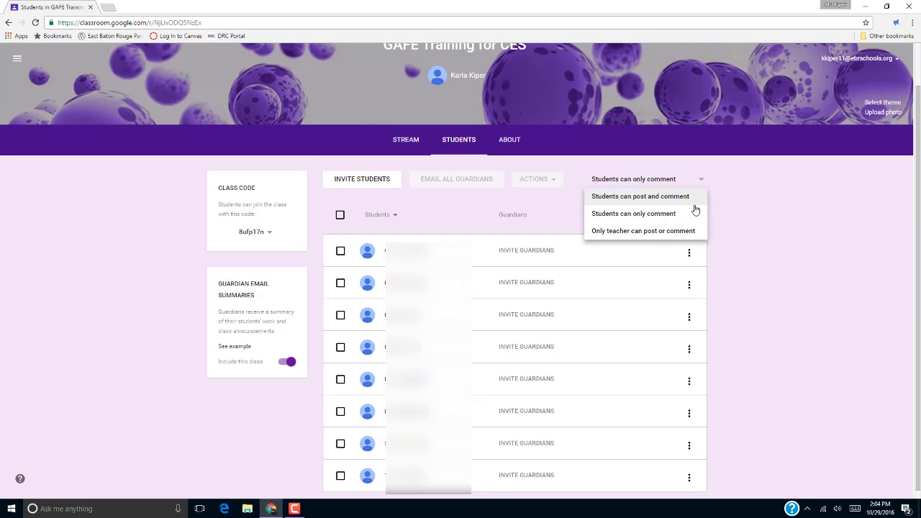
mouse_move(694, 216)
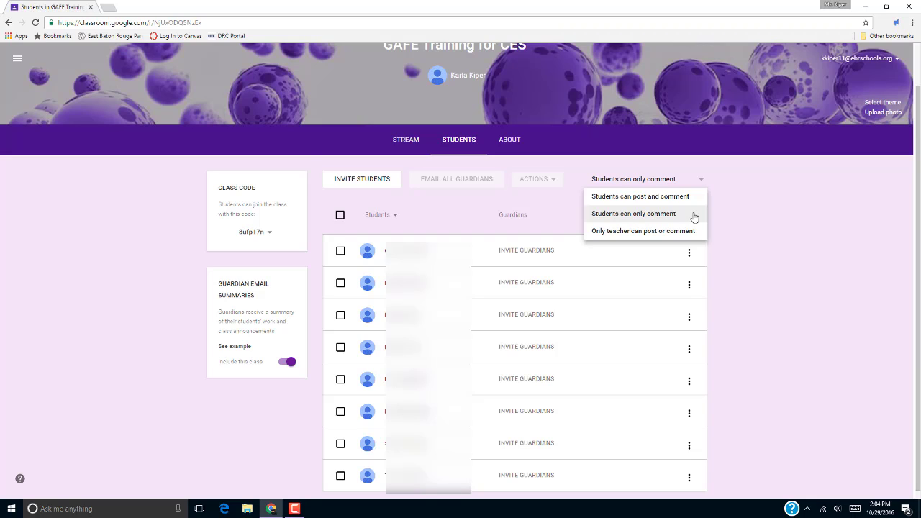
mouse_move(702, 236)
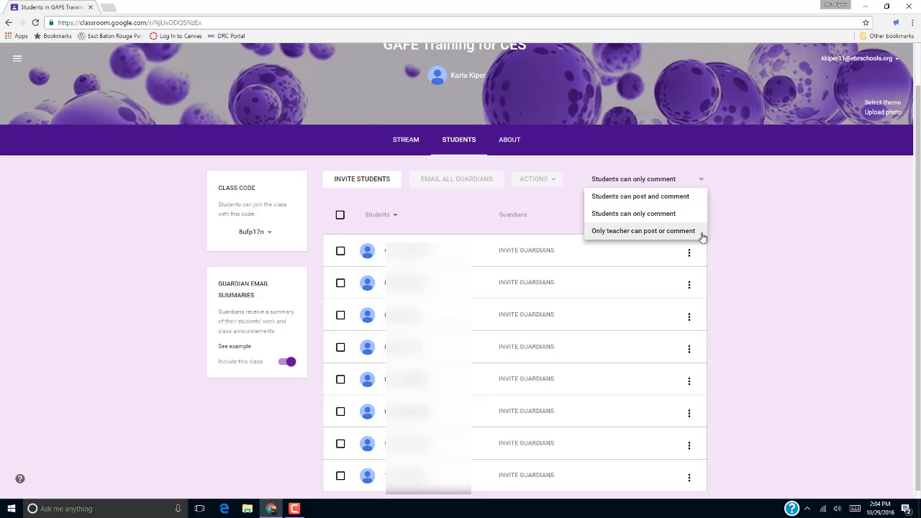
Step: Allow only the teacher to post or comment, and leave deleted items hidden in the stream
click(406, 139)
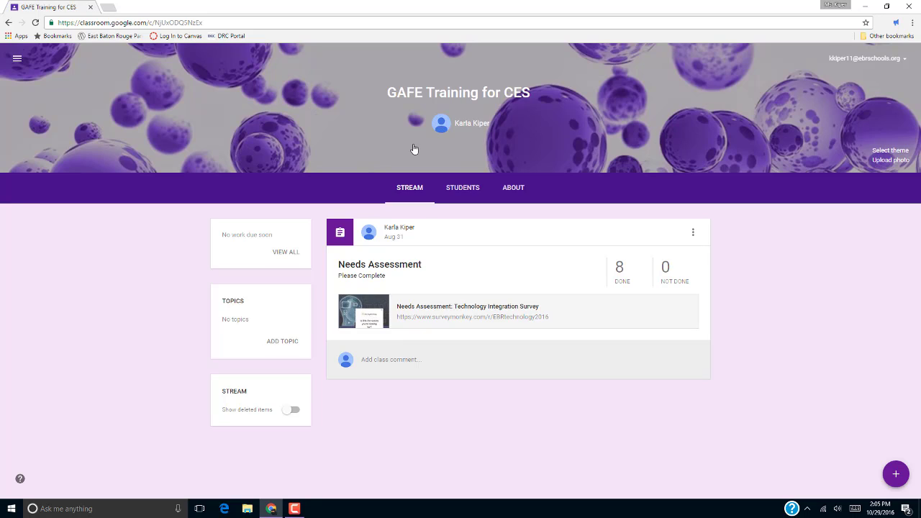
click(291, 409)
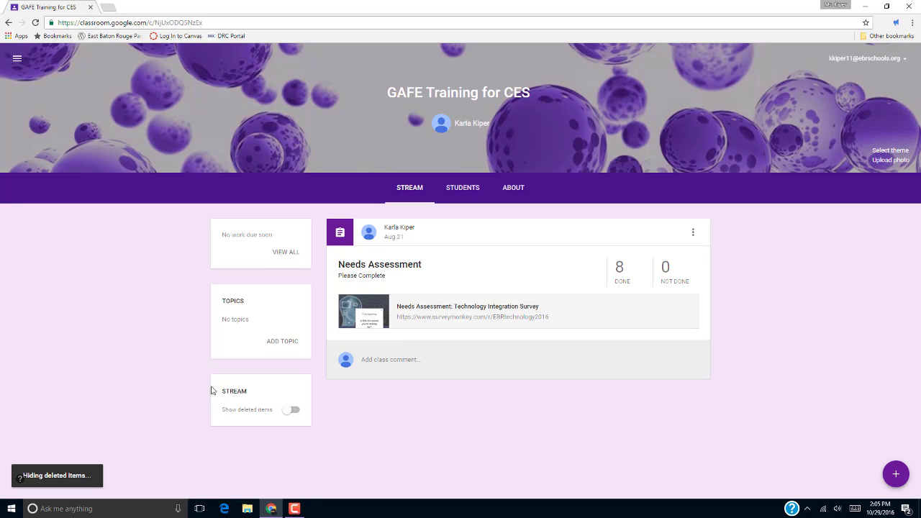
mouse_move(201, 373)
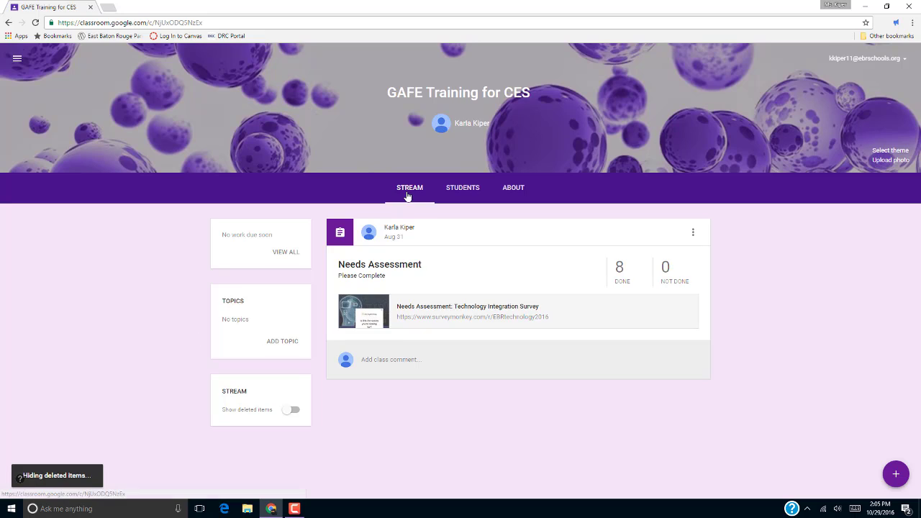
mouse_move(172, 225)
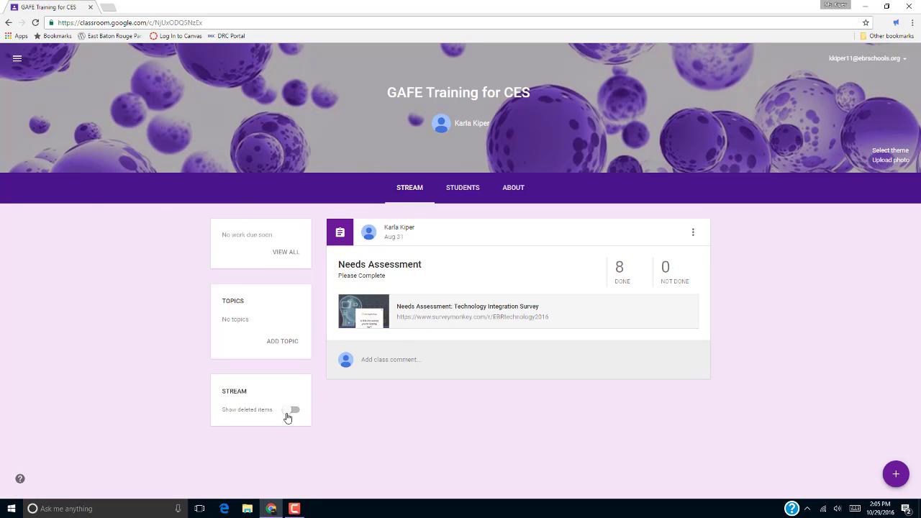
mouse_move(291, 412)
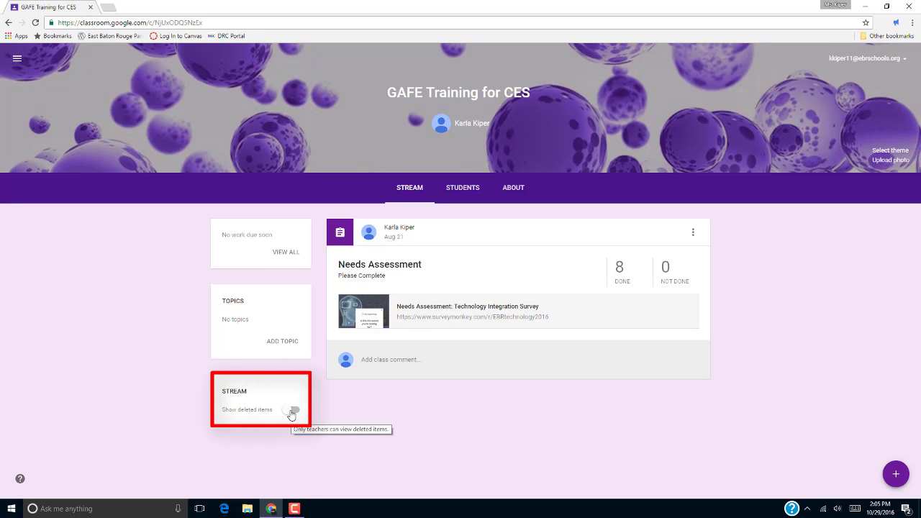
click(291, 409)
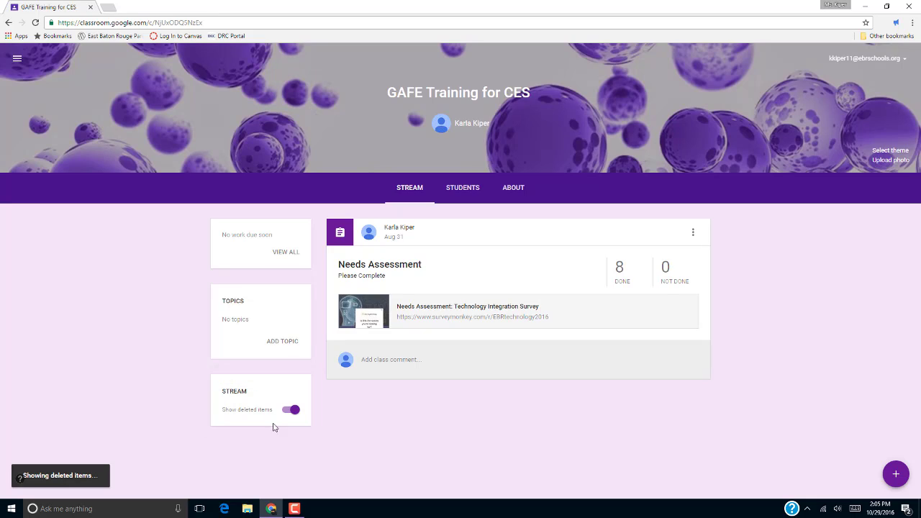
click(291, 409)
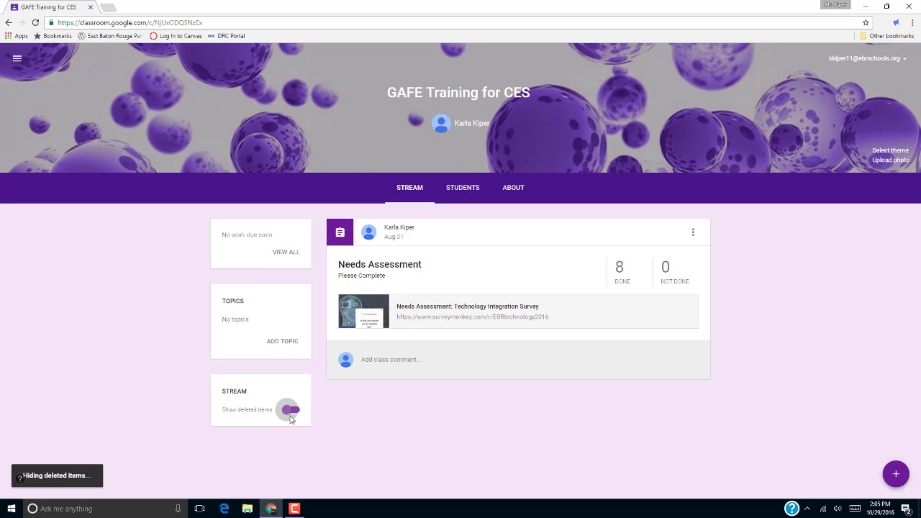
click(291, 410)
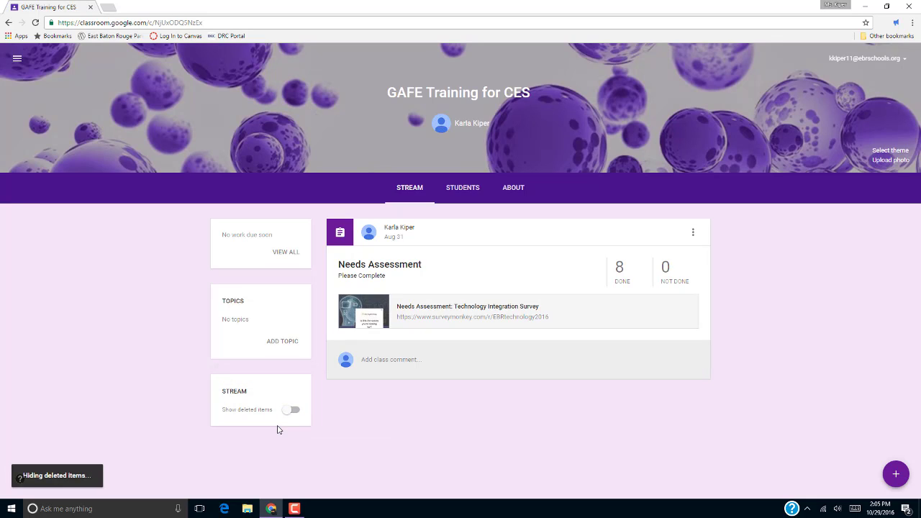